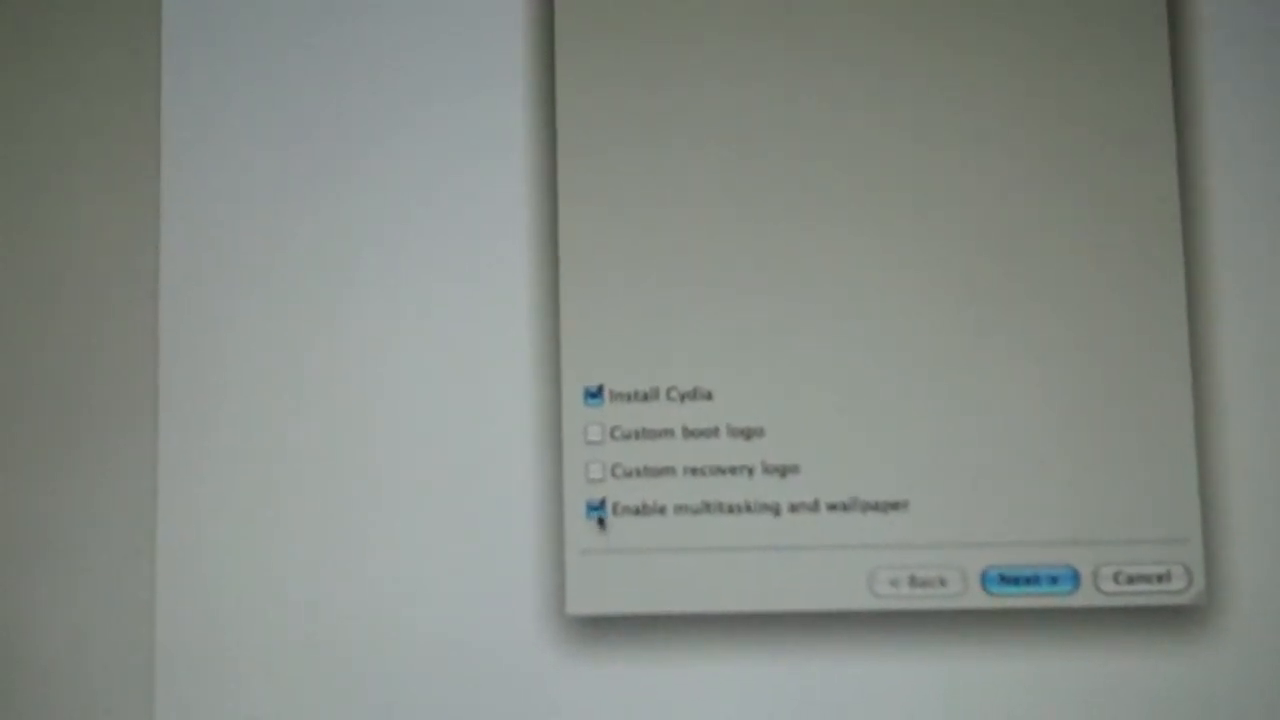
# - Keep Install Cydia and 'Enable multitasking and wallpaper' checked and continue to the device-off prompt
pyautogui.click(596, 506)
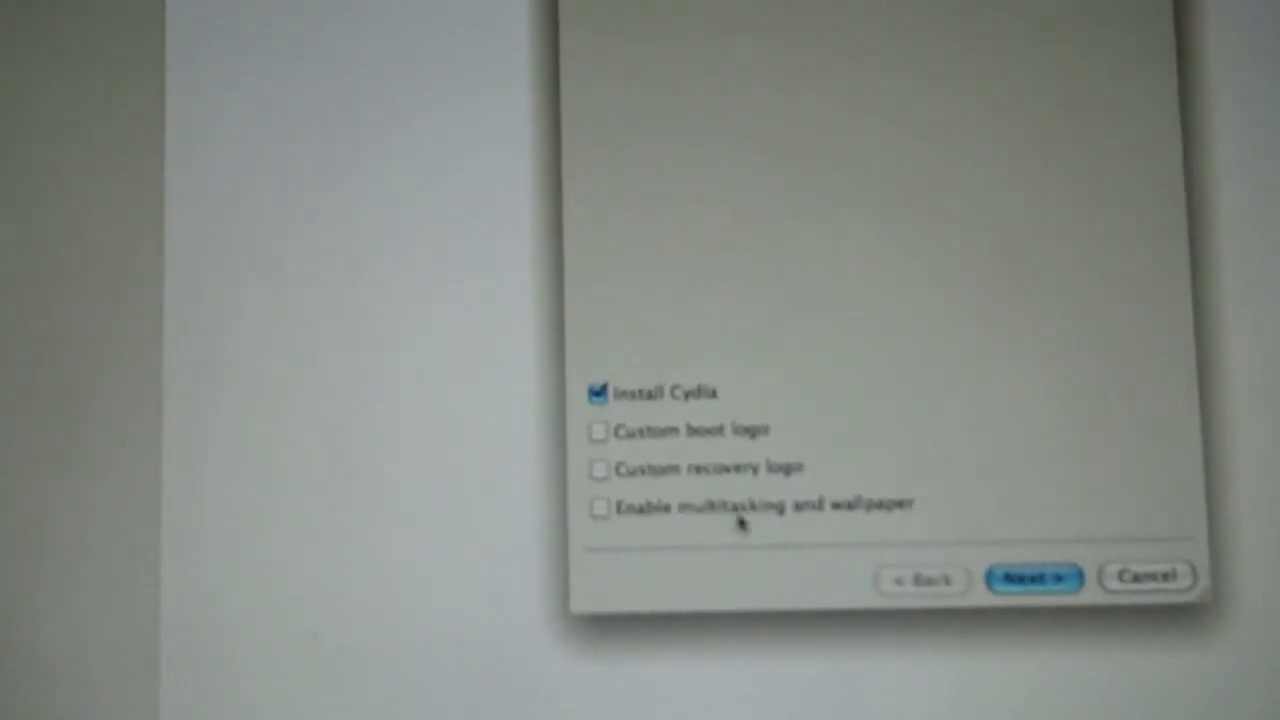
pyautogui.click(600, 508)
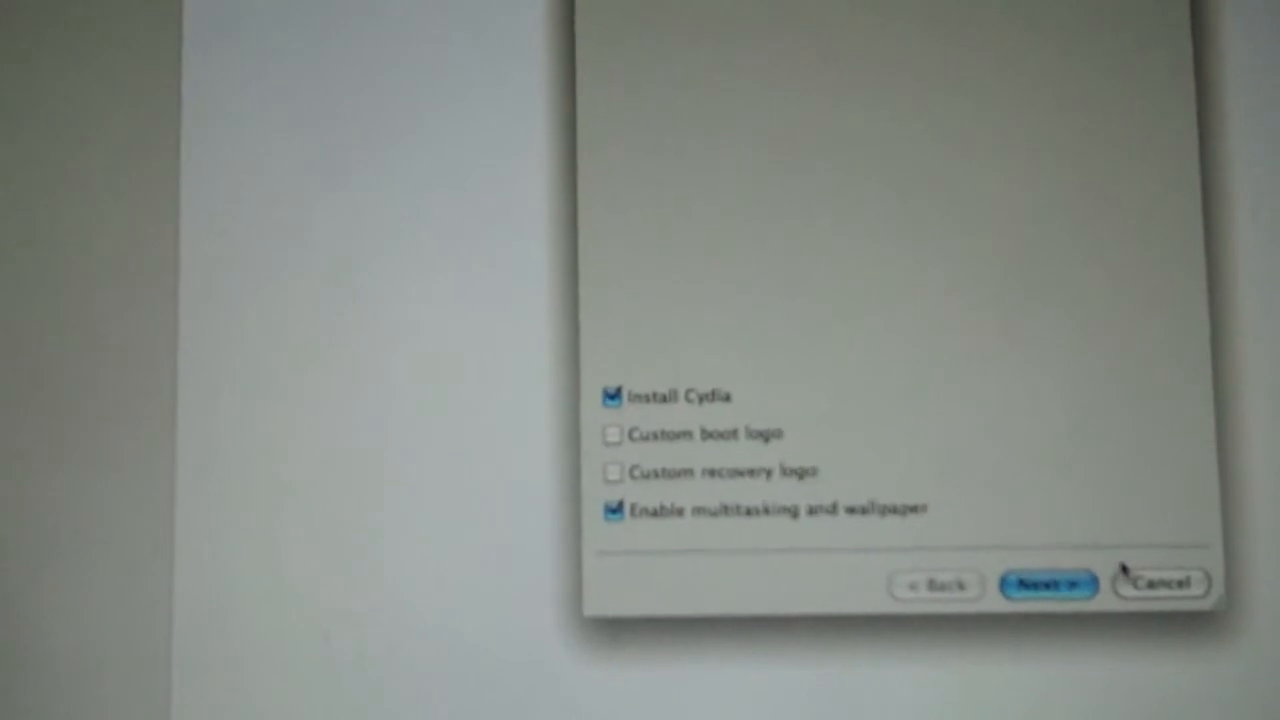
pyautogui.click(1048, 584)
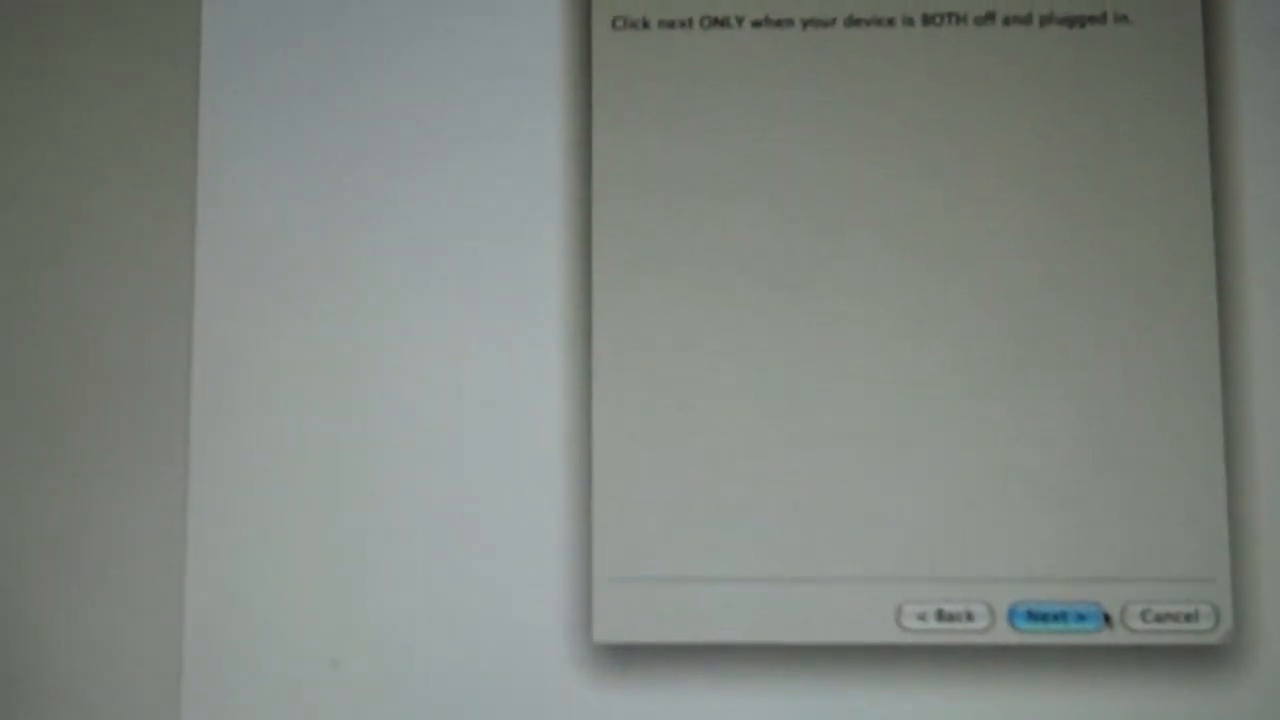